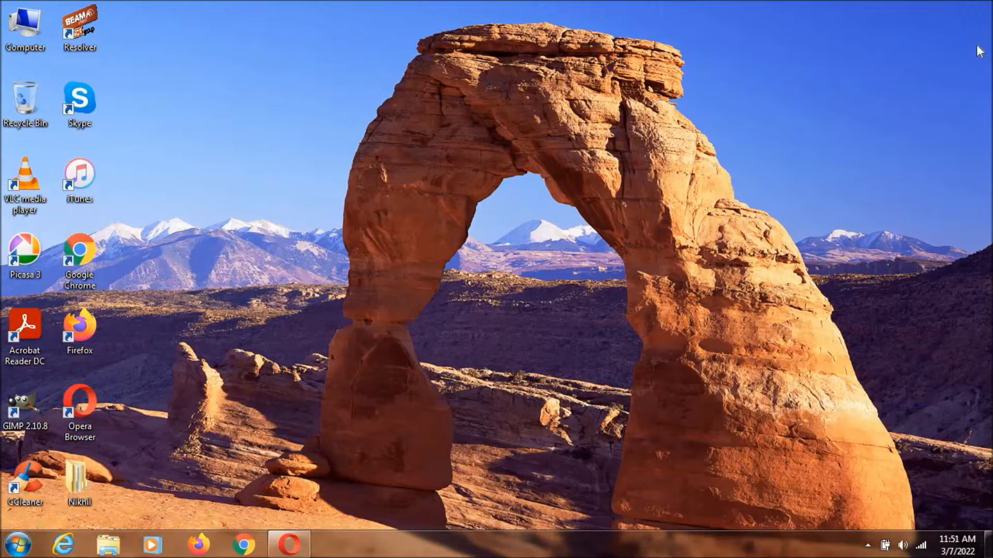
{"action": "mouse_move", "coordinate": [940, 113]}
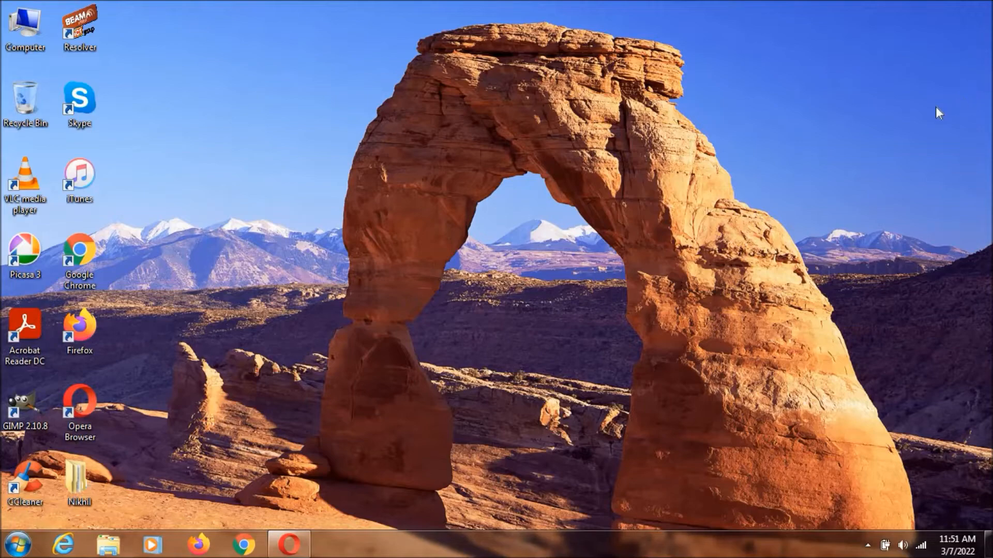
Launch Opera from the taskbar, loading the WriteXO note at writexo.com/nikhiltech.
{"action": "left_click", "coordinate": [289, 545]}
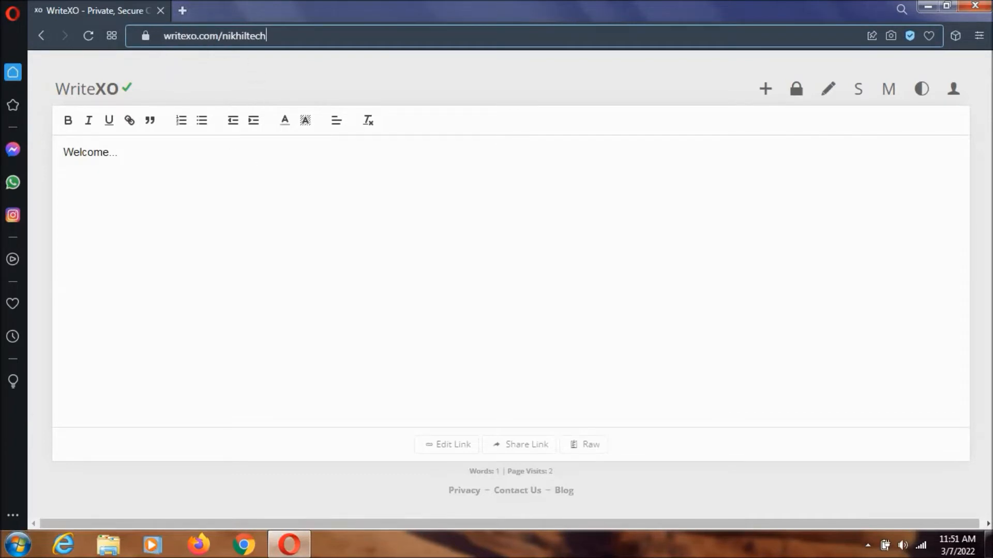
{"action": "double_click", "coordinate": [244, 35]}
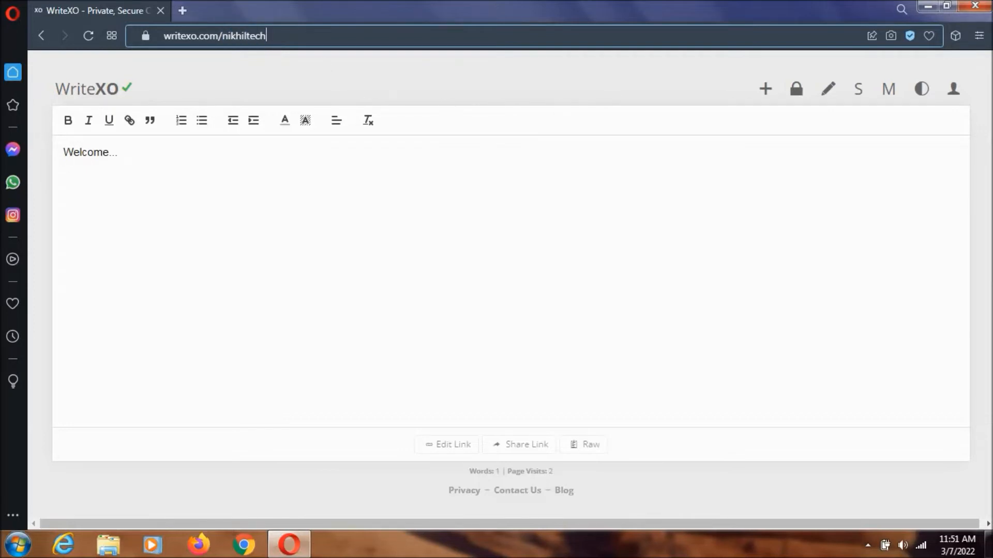
{"action": "double_click", "coordinate": [242, 35]}
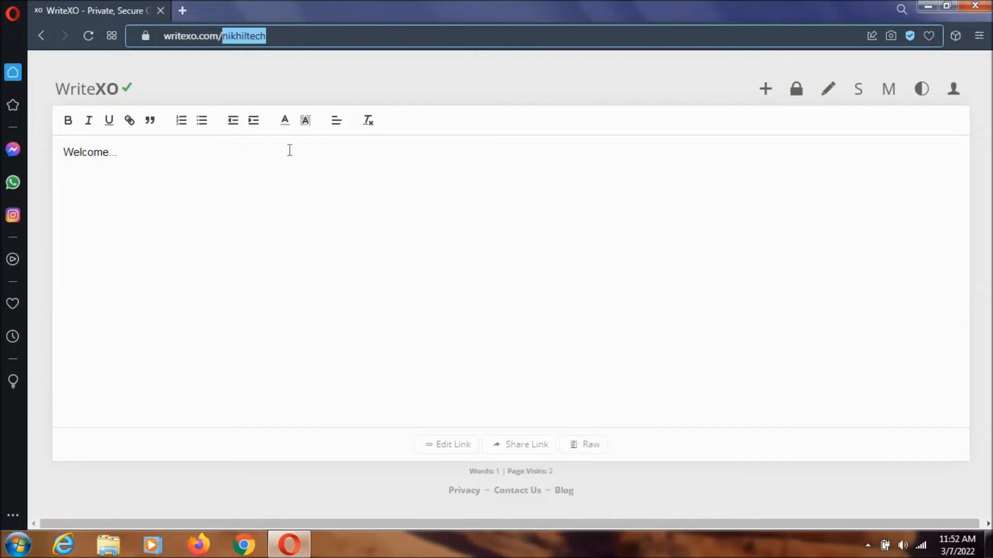
{"action": "left_click", "coordinate": [117, 152]}
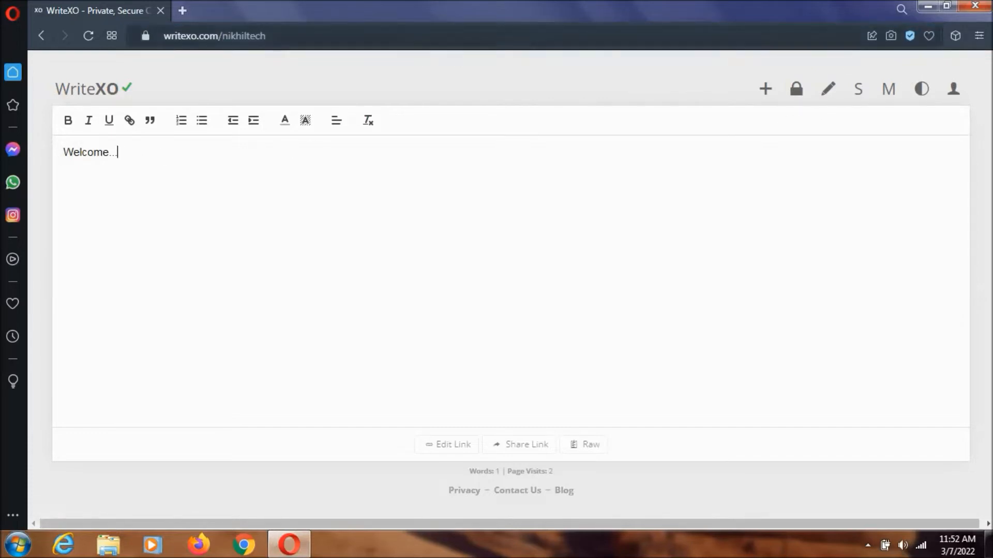
{"action": "left_click", "coordinate": [215, 37]}
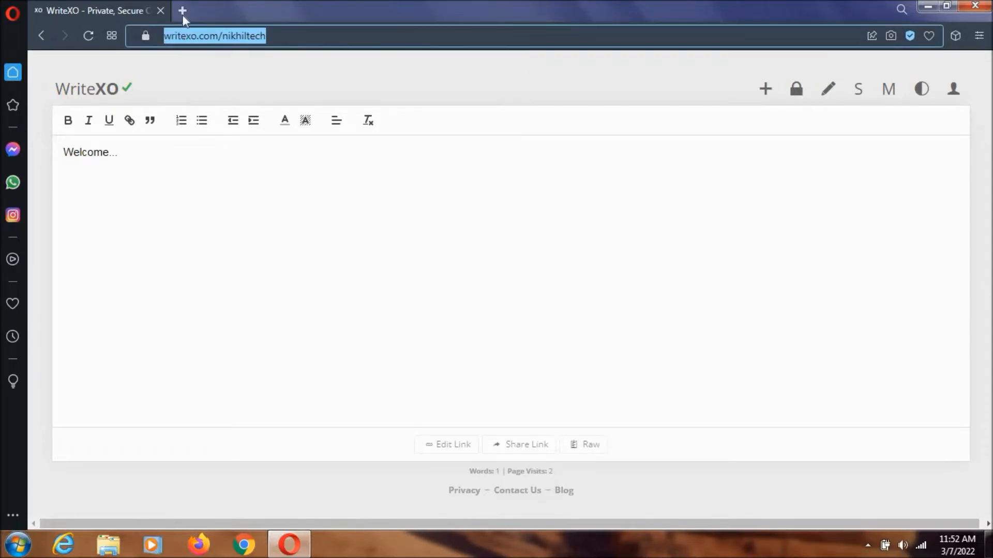
{"action": "left_click", "coordinate": [182, 11]}
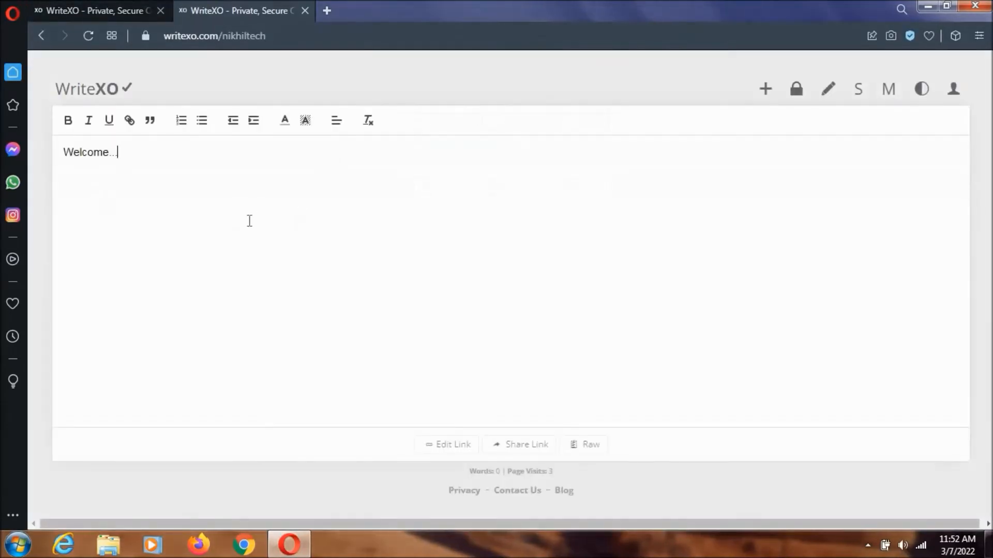
{"action": "double_click", "coordinate": [98, 152]}
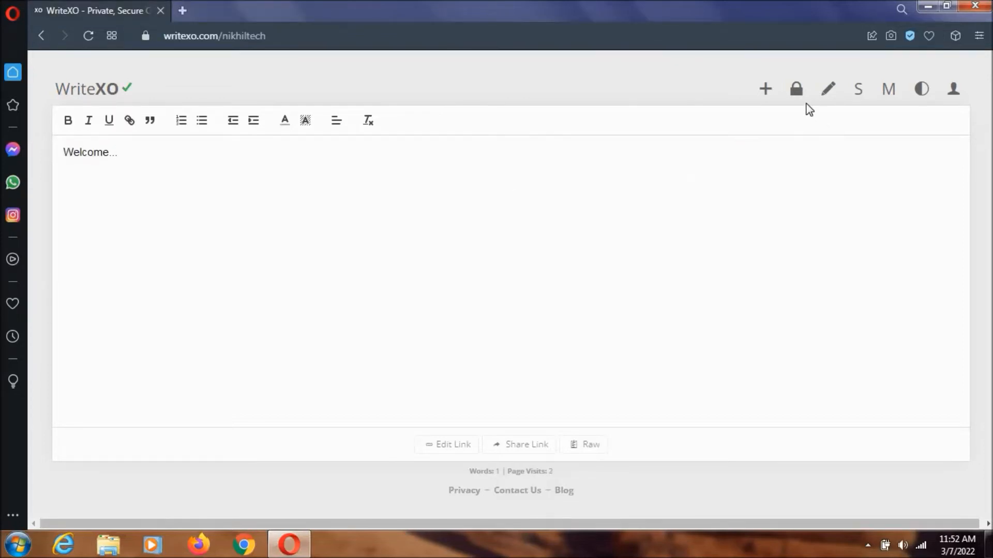
{"action": "mouse_move", "coordinate": [796, 89]}
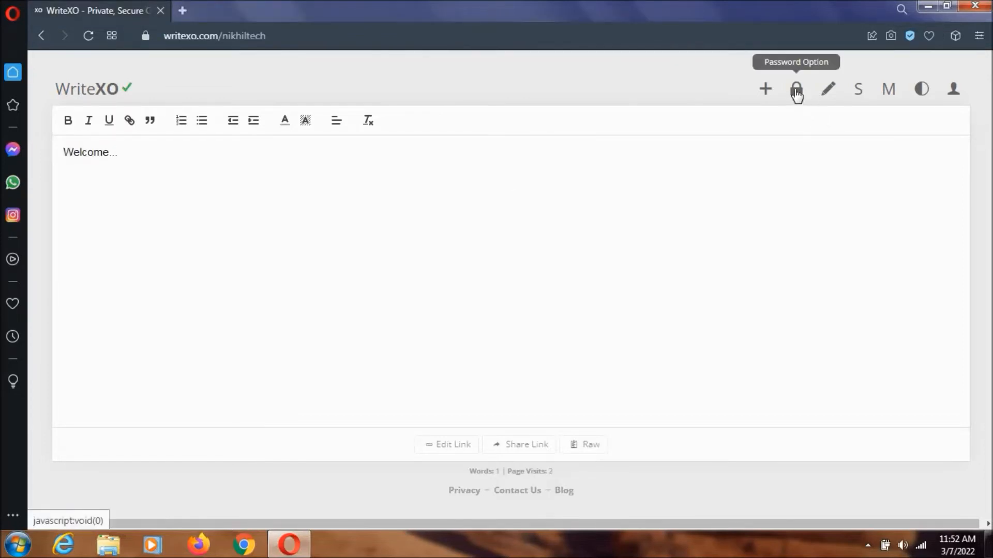
{"action": "left_click", "coordinate": [795, 89]}
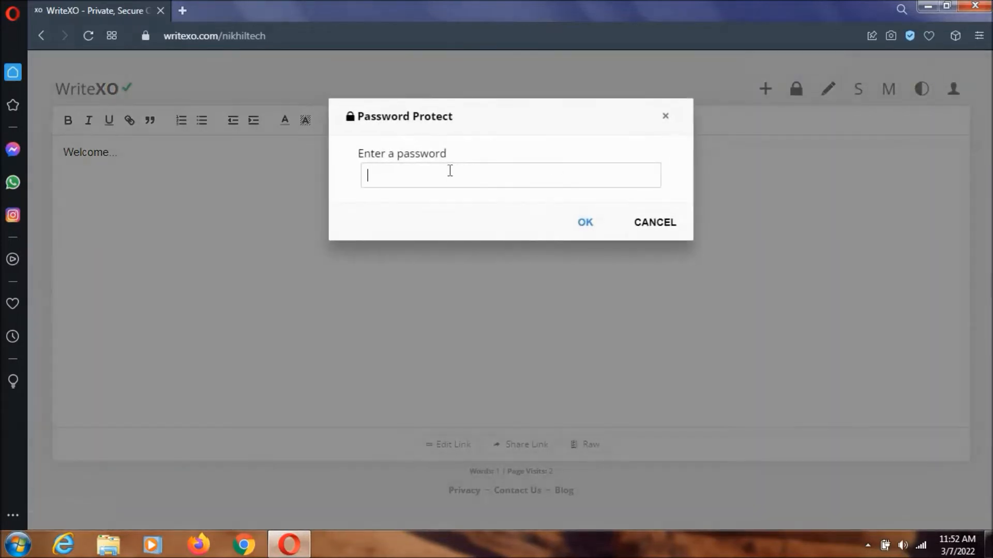
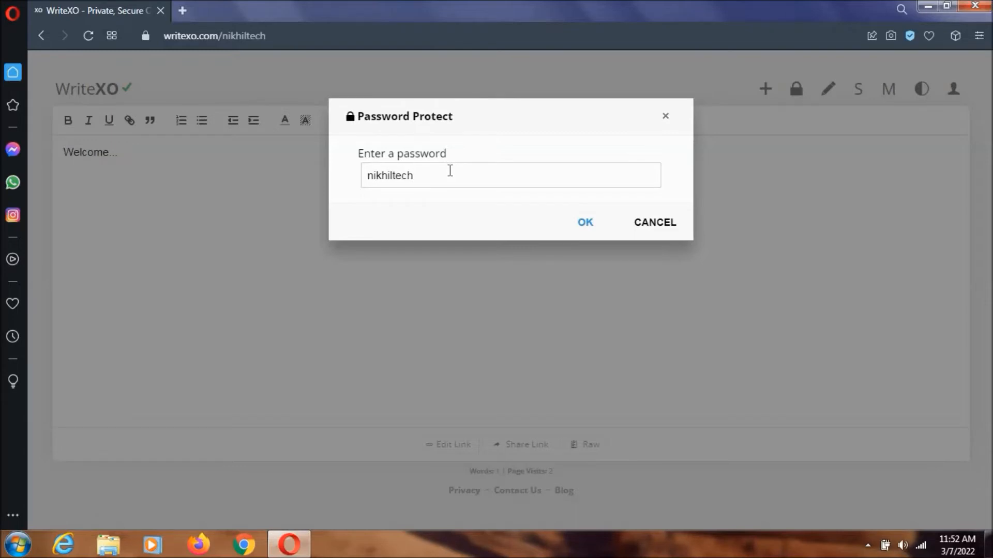
{"action": "left_click", "coordinate": [584, 222]}
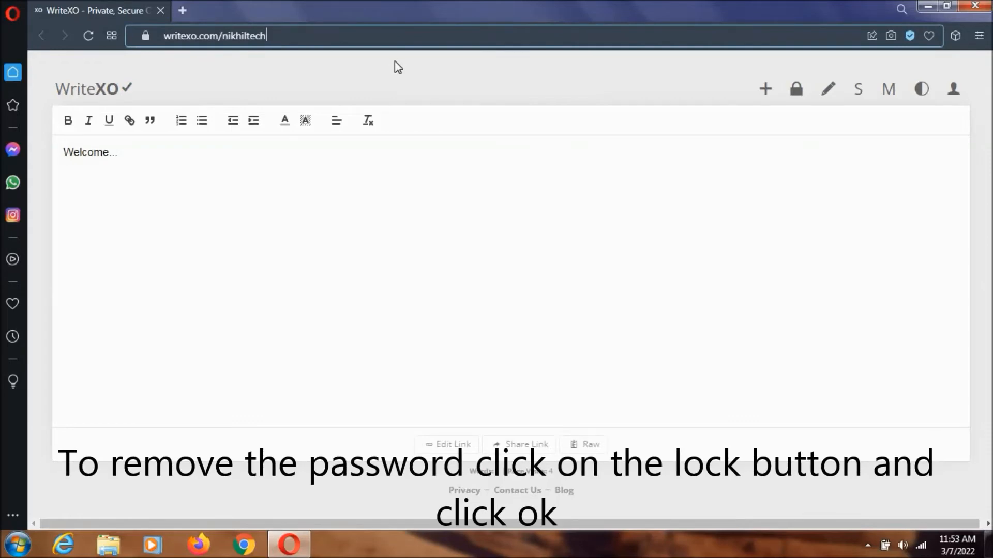
{"action": "mouse_move", "coordinate": [858, 89]}
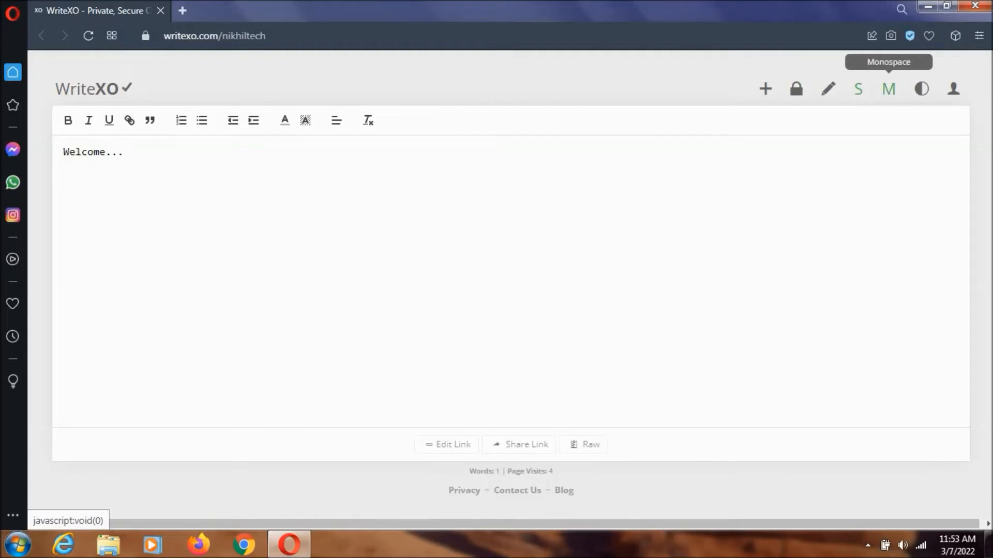
{"action": "mouse_move", "coordinate": [888, 89]}
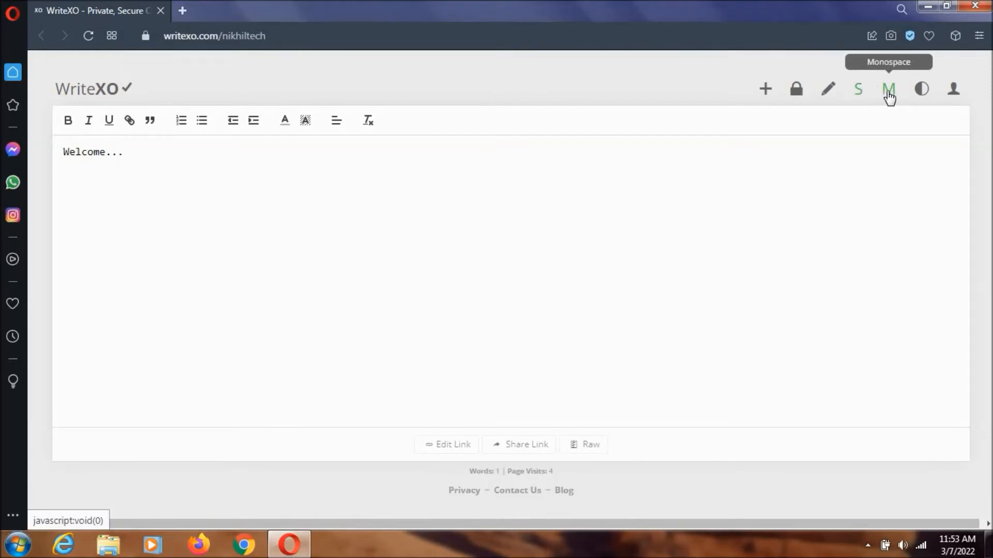
{"action": "mouse_move", "coordinate": [920, 89]}
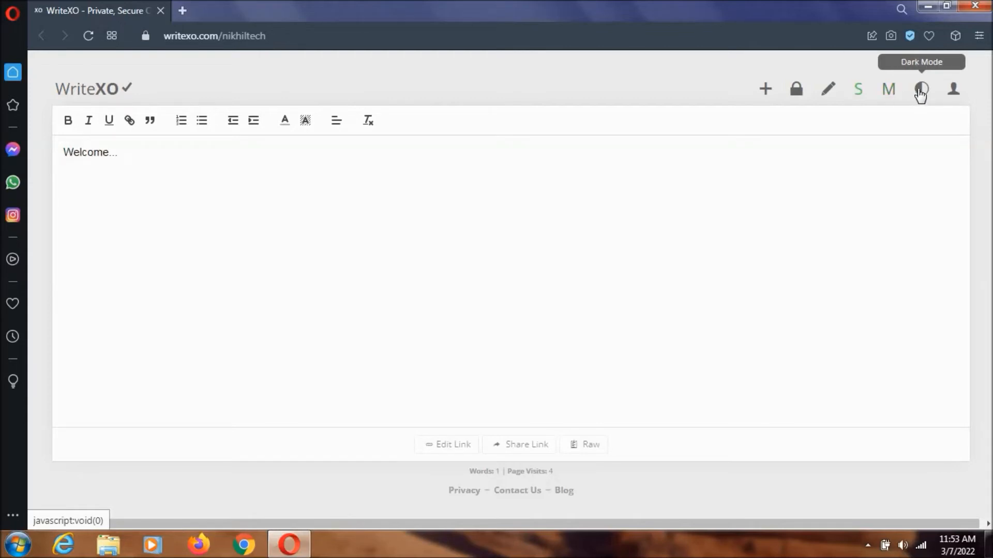
{"action": "left_click", "coordinate": [921, 89]}
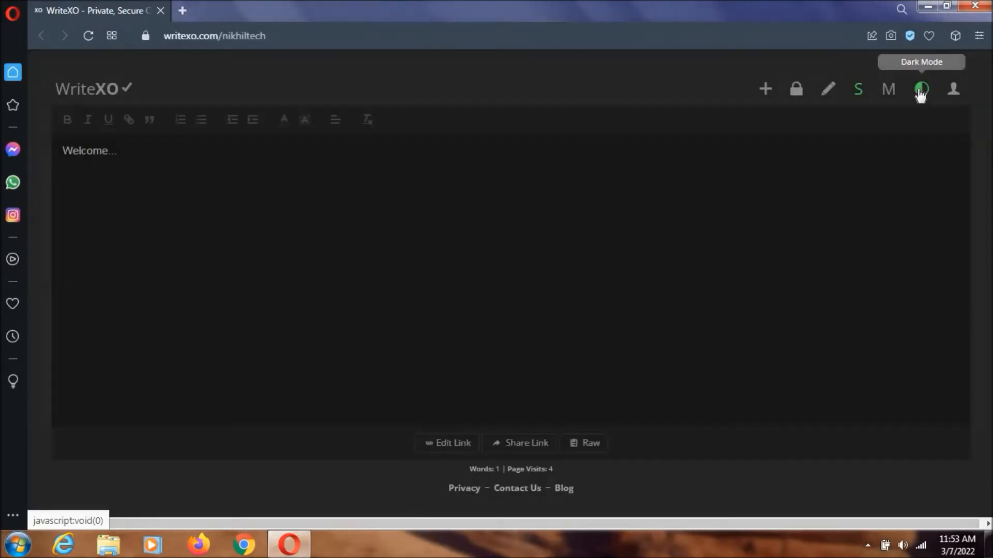
{"action": "left_click", "coordinate": [920, 89]}
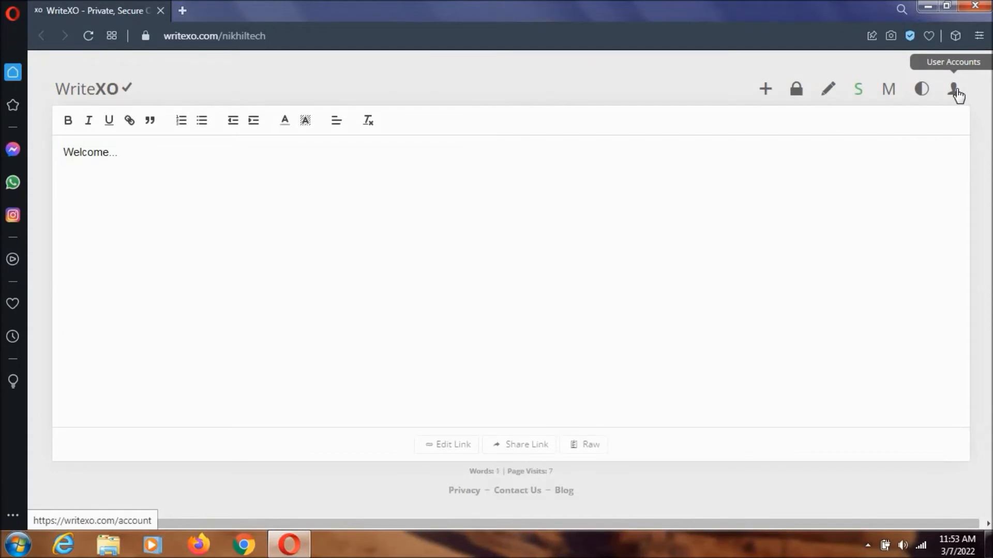
Visit the User Accounts login page, return to a blank homepage note, and start entering writexo.com/ in the address bar.
{"action": "left_click", "coordinate": [956, 89]}
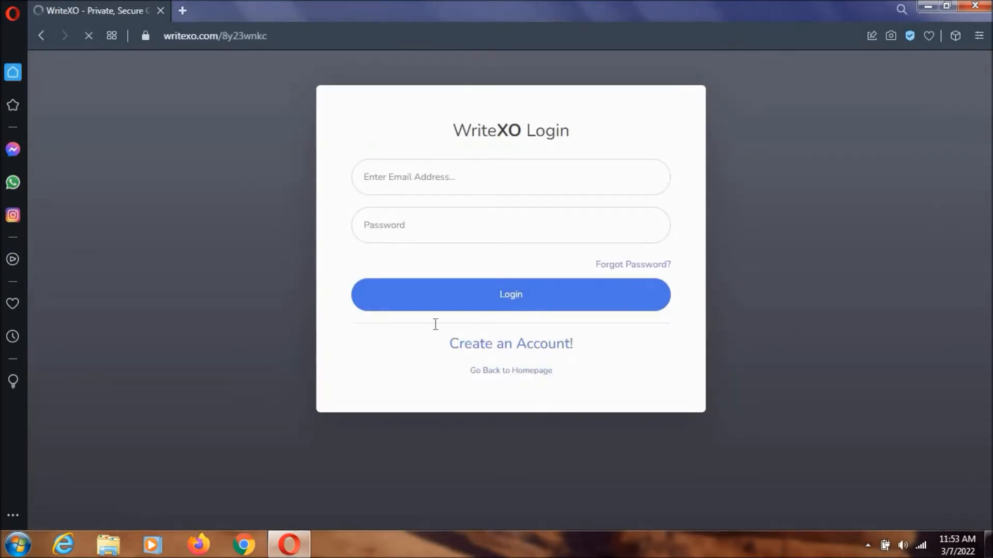
{"action": "left_click", "coordinate": [509, 294]}
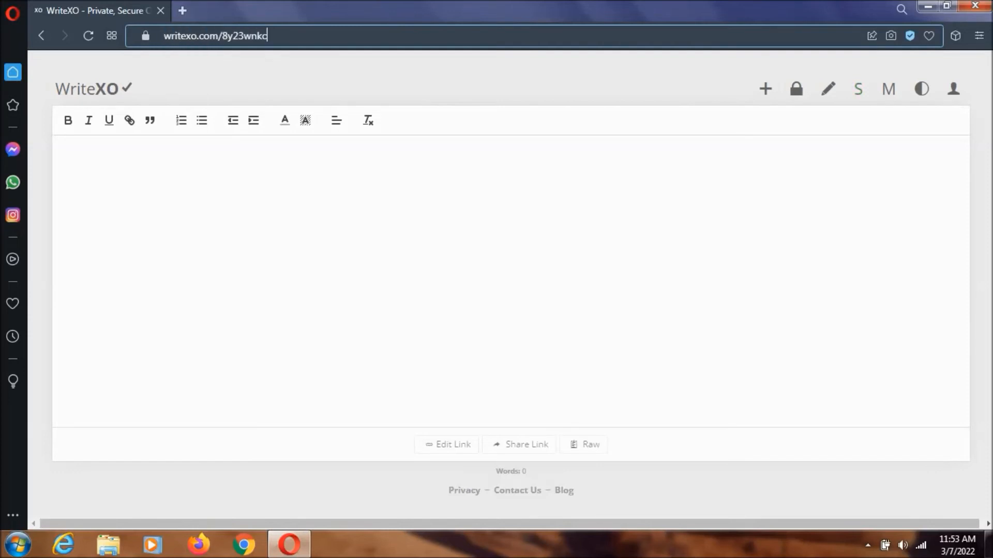
{"action": "type", "text": "writexo.com/"}
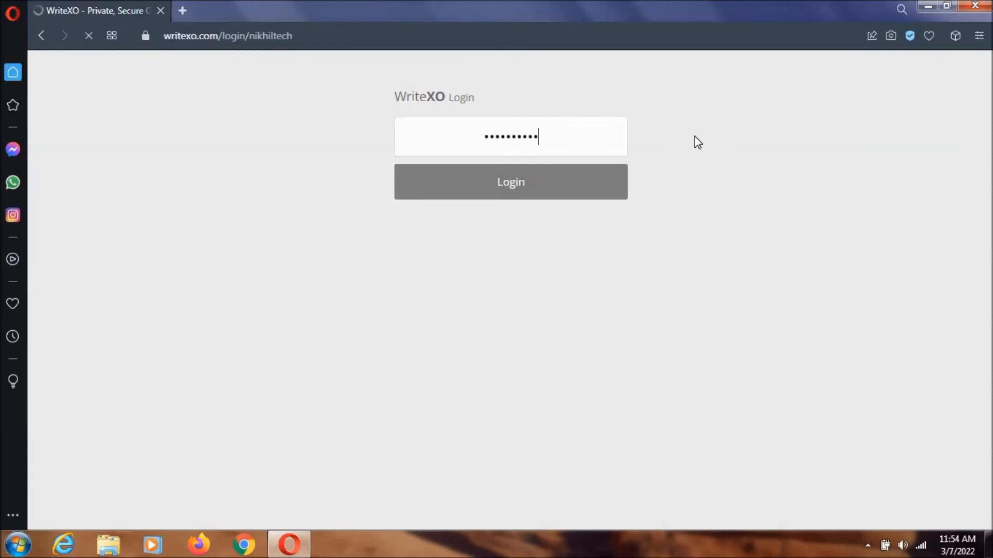
Unlock the nikhiltech note with its password, decline saving it, and close the tab to the Speed Dial page.
{"action": "left_click", "coordinate": [510, 182]}
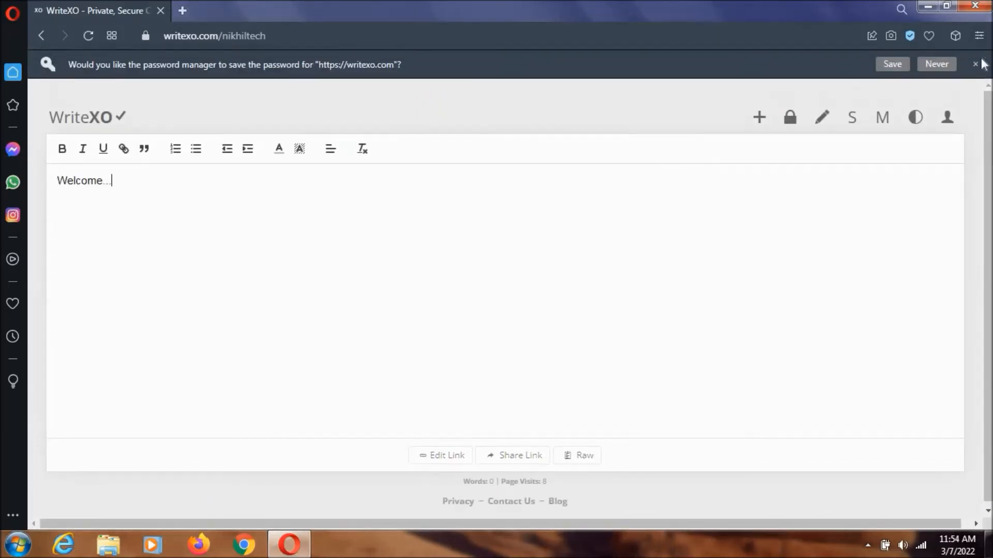
{"action": "left_click", "coordinate": [975, 64]}
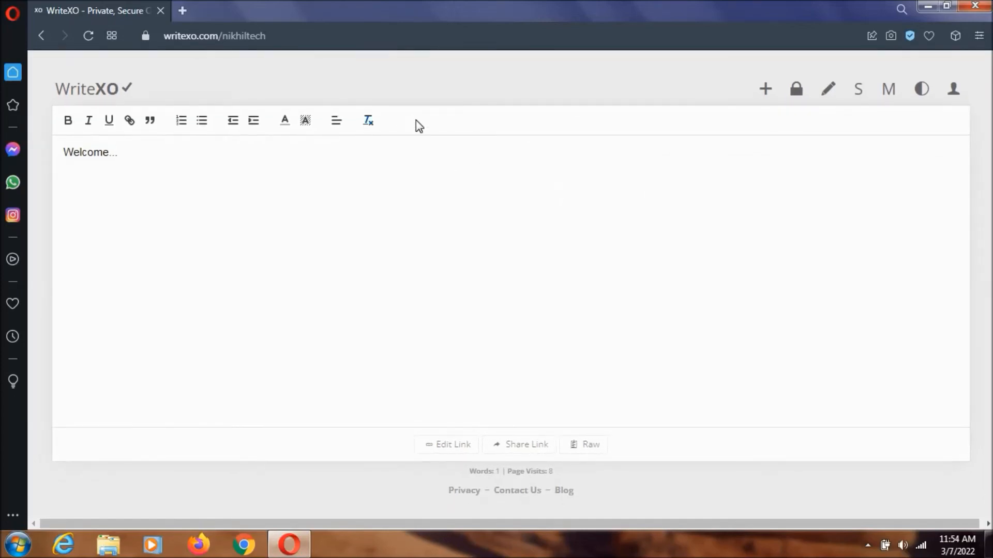
{"action": "left_click", "coordinate": [182, 11]}
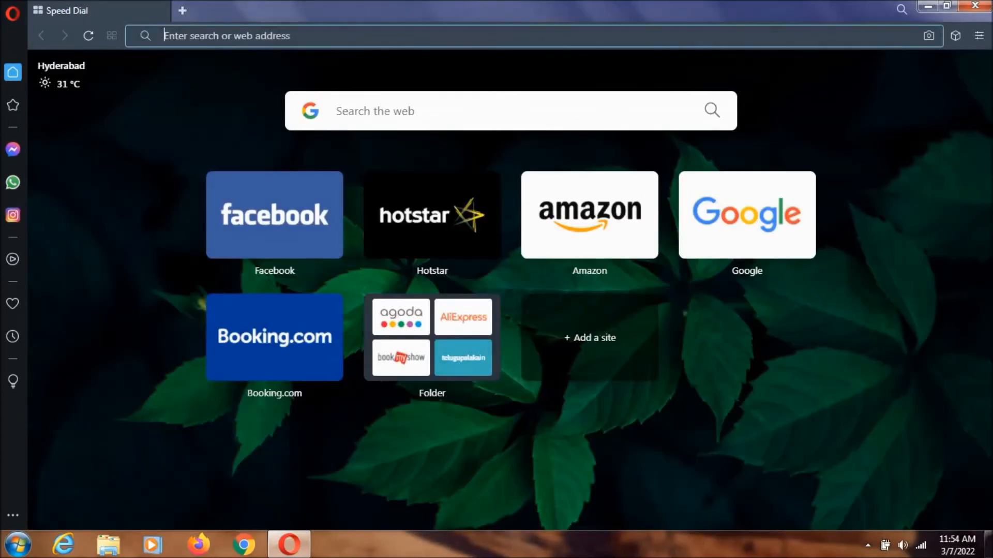